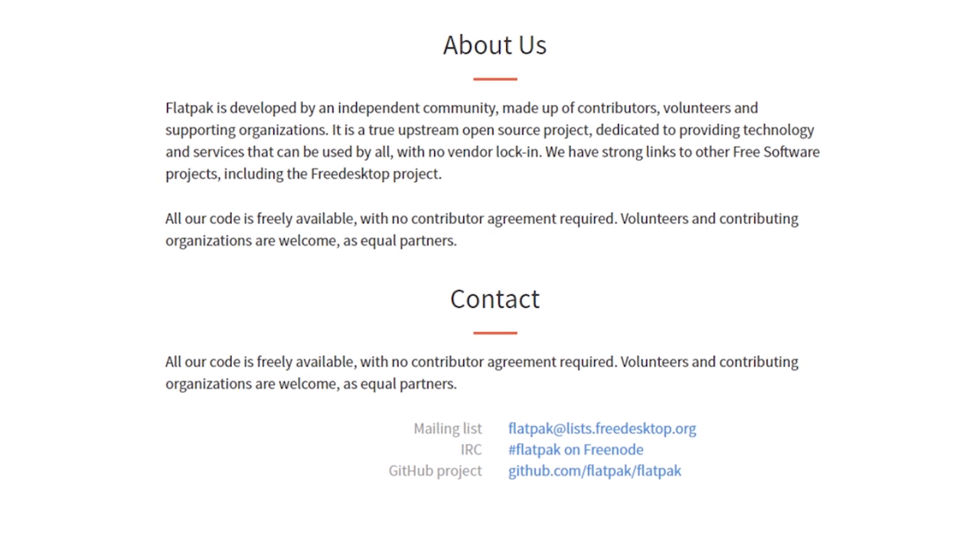
# Scroll the Flatpak About page past Contact through the history timeline to 2017
pyautogui.scroll(-3)
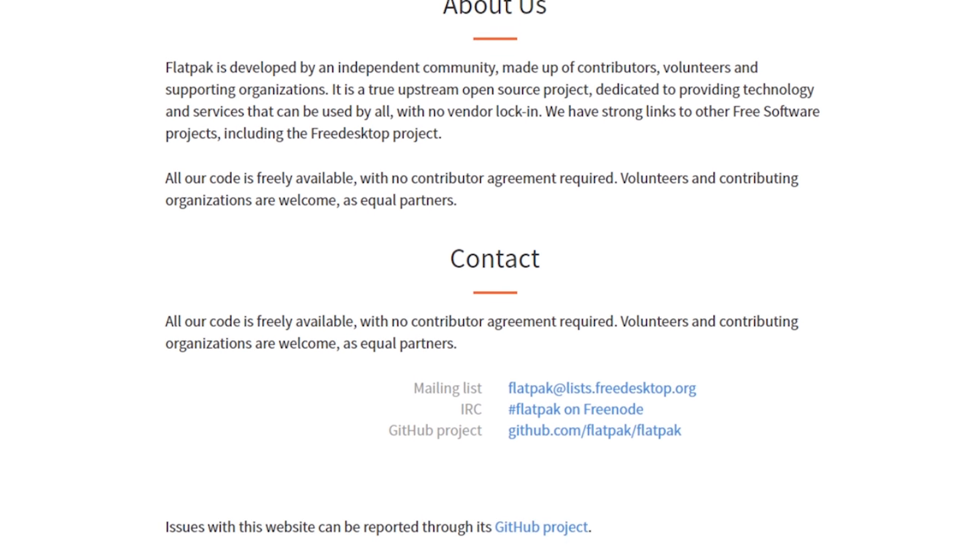
pyautogui.scroll(-3)
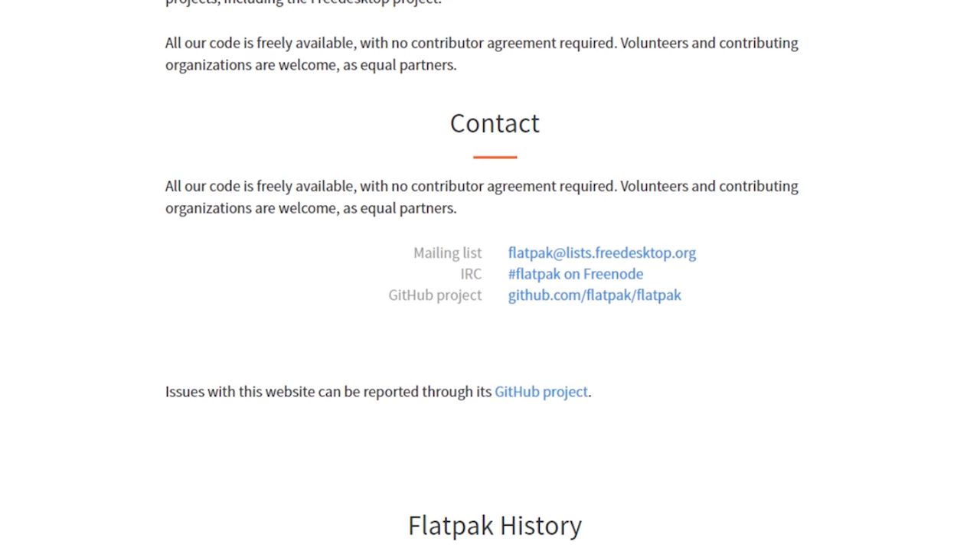
pyautogui.scroll(-3)
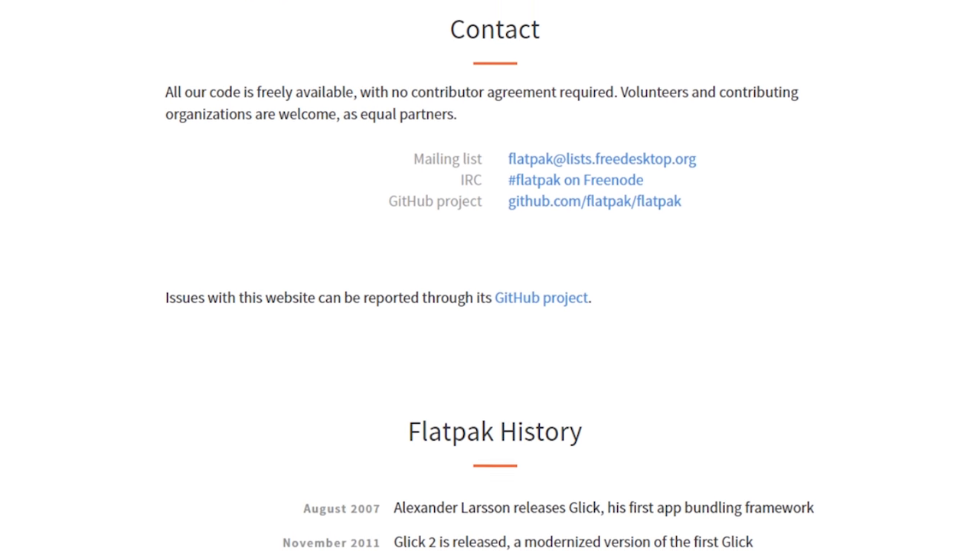
pyautogui.scroll(-3)
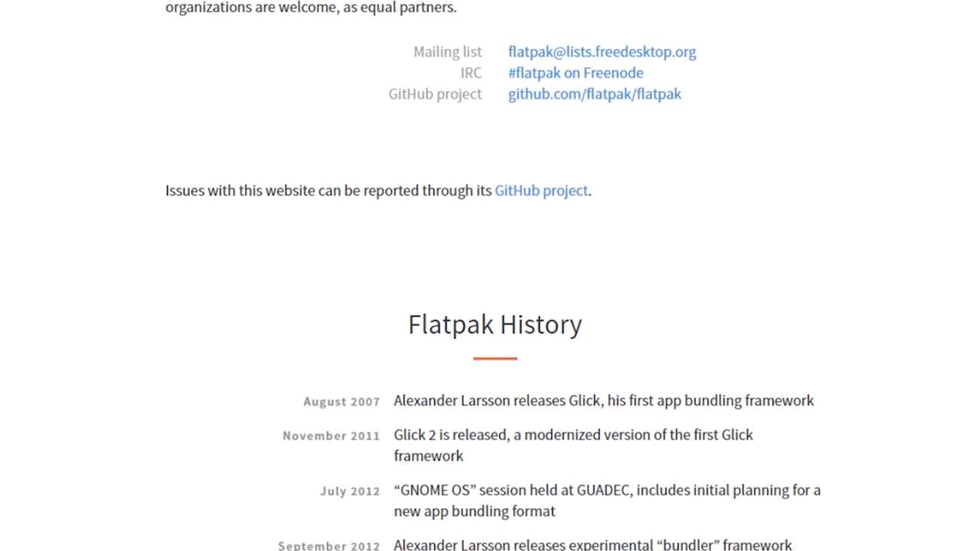
pyautogui.scroll(-3)
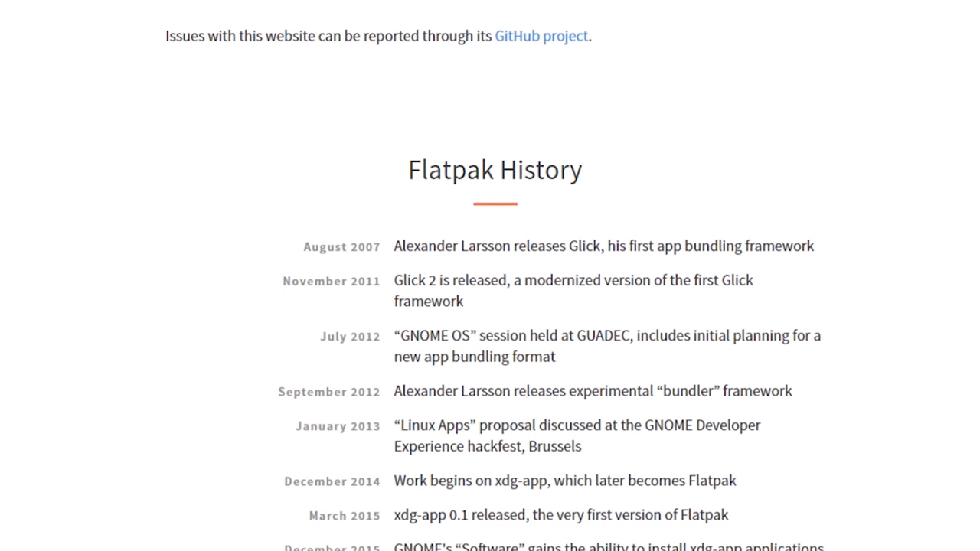
pyautogui.scroll(-3)
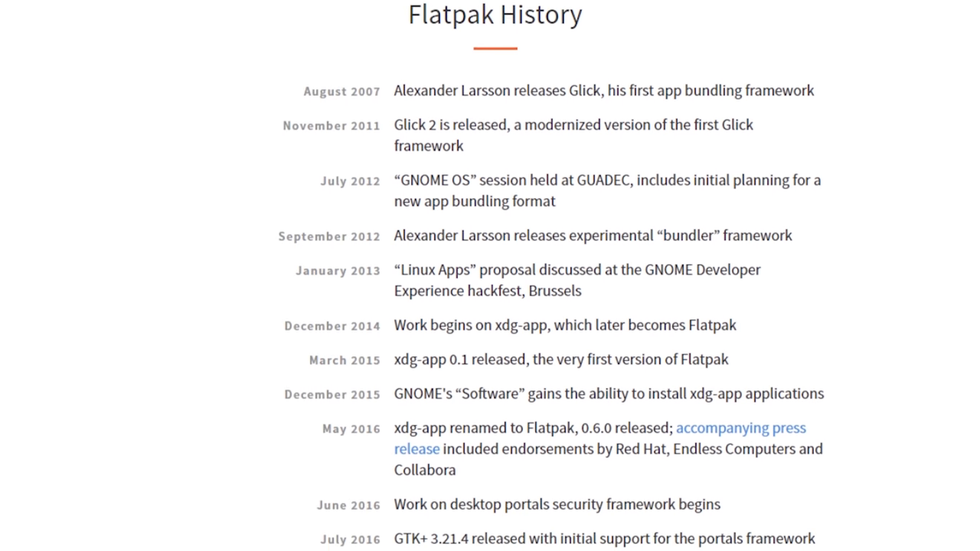
pyautogui.scroll(-3)
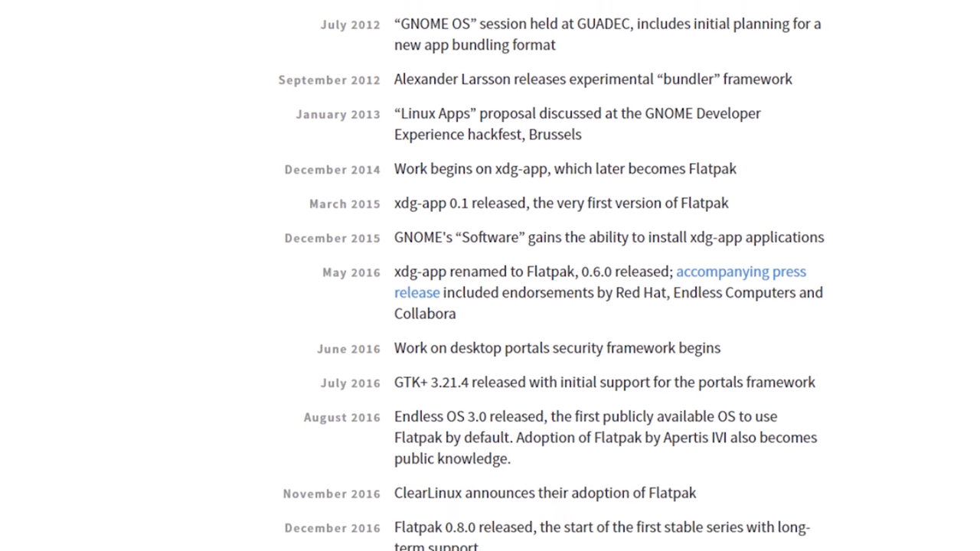
pyautogui.scroll(-3)
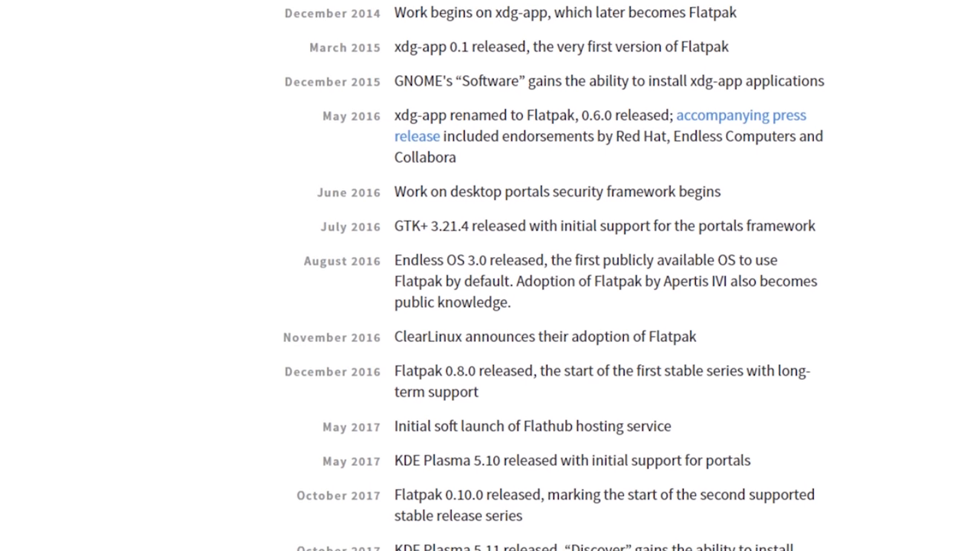
pyautogui.scroll(-3)
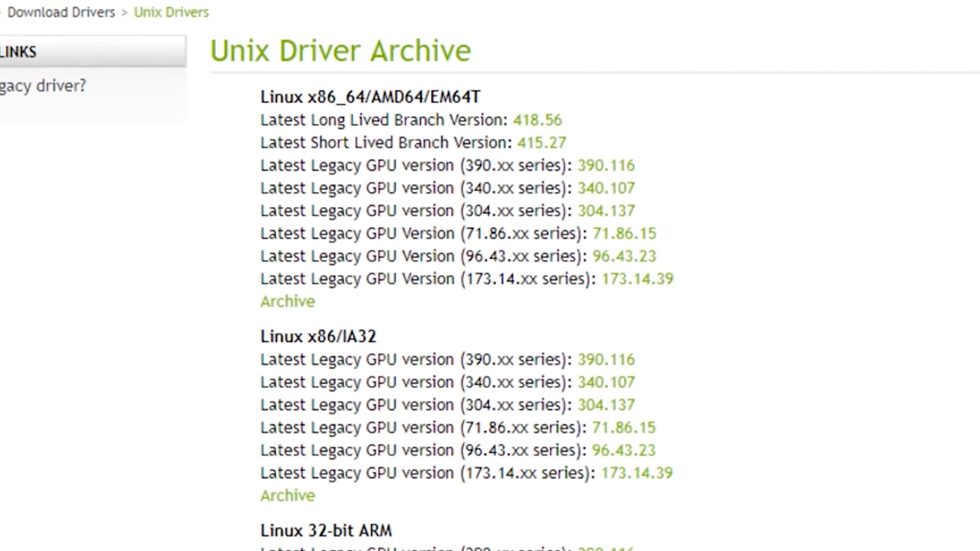
# Scroll the NVIDIA driver archive from Linux x86_64 down through FreeBSD and Solaris x64/x86
pyautogui.scroll(-3)
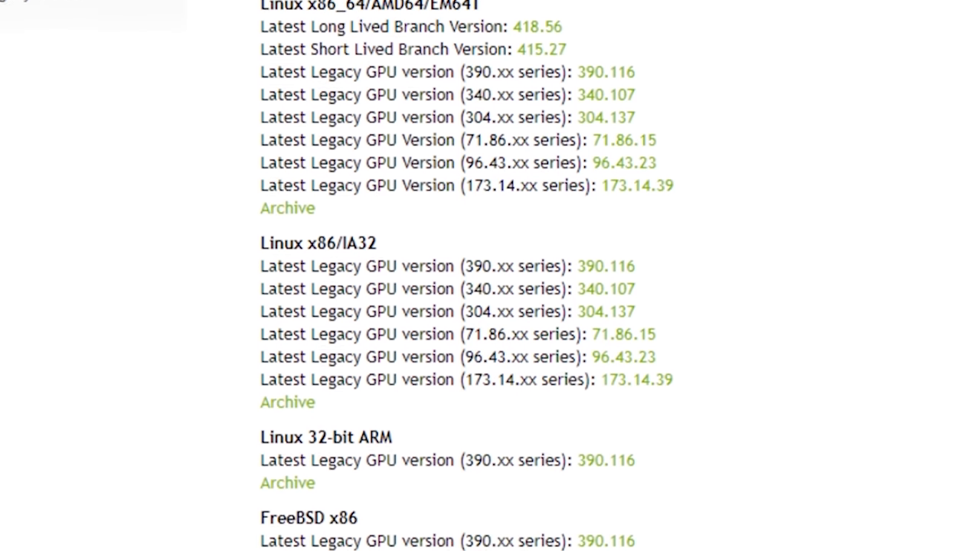
pyautogui.scroll(-3)
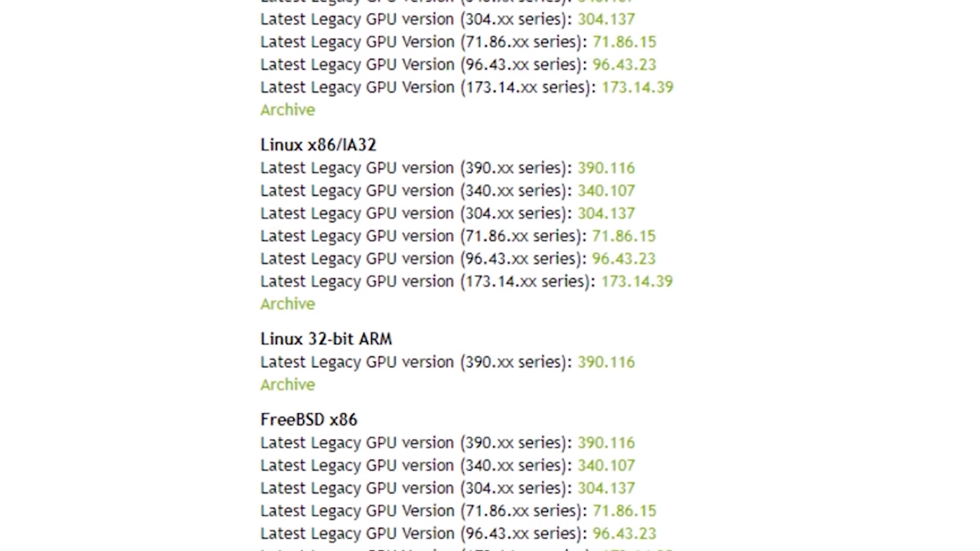
pyautogui.scroll(-3)
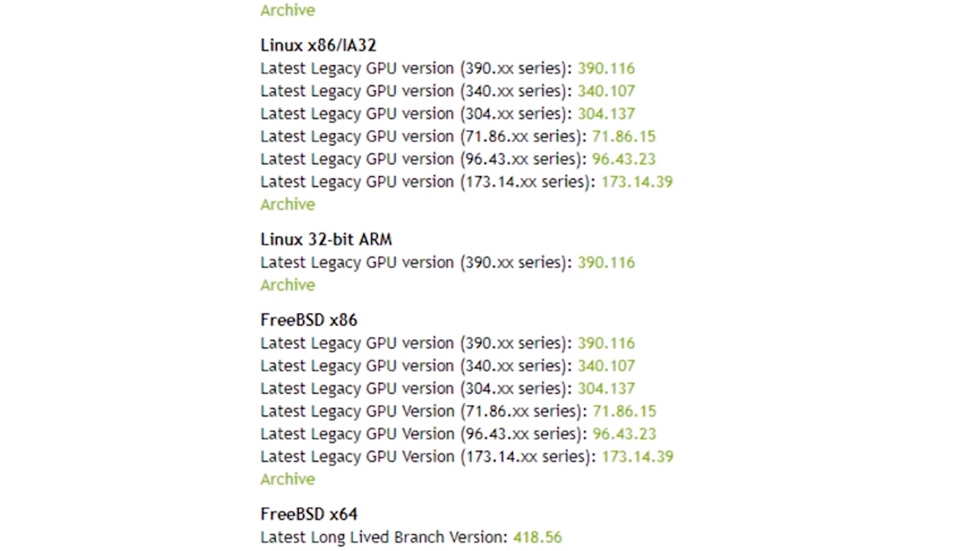
pyautogui.scroll(-3)
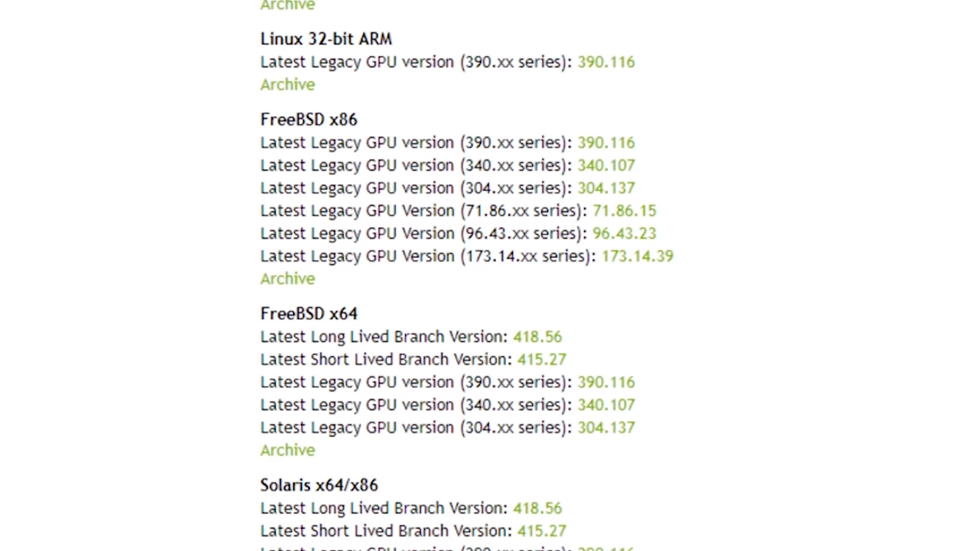
pyautogui.scroll(-3)
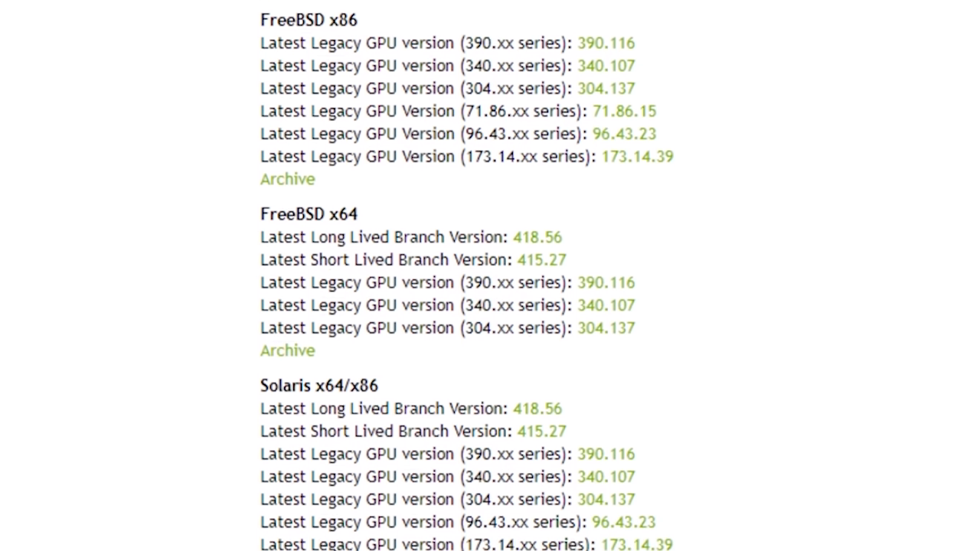
pyautogui.scroll(-3)
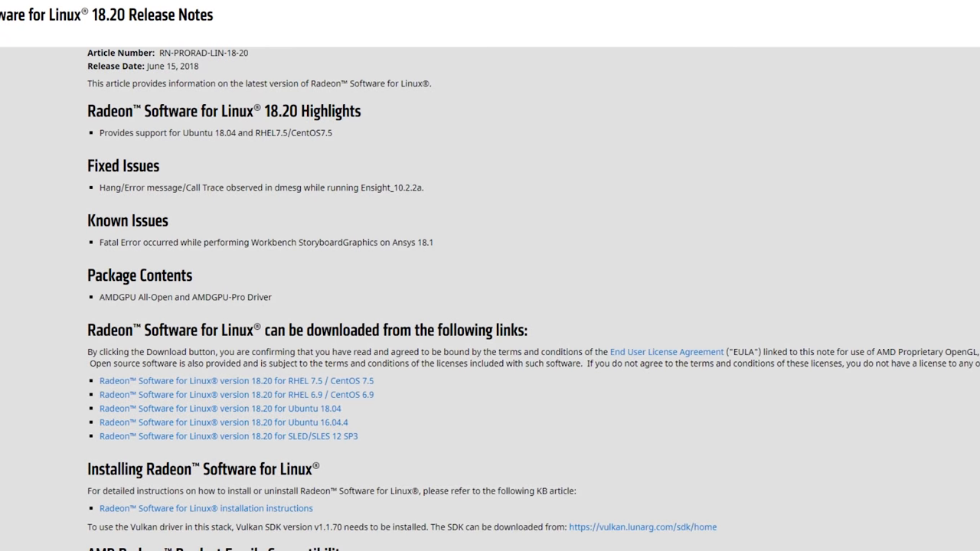
# Scroll the Radeon 18.20 notes to Product Family Compatibility and Compatible 64-bit Operating Systems
pyautogui.scroll(-3)
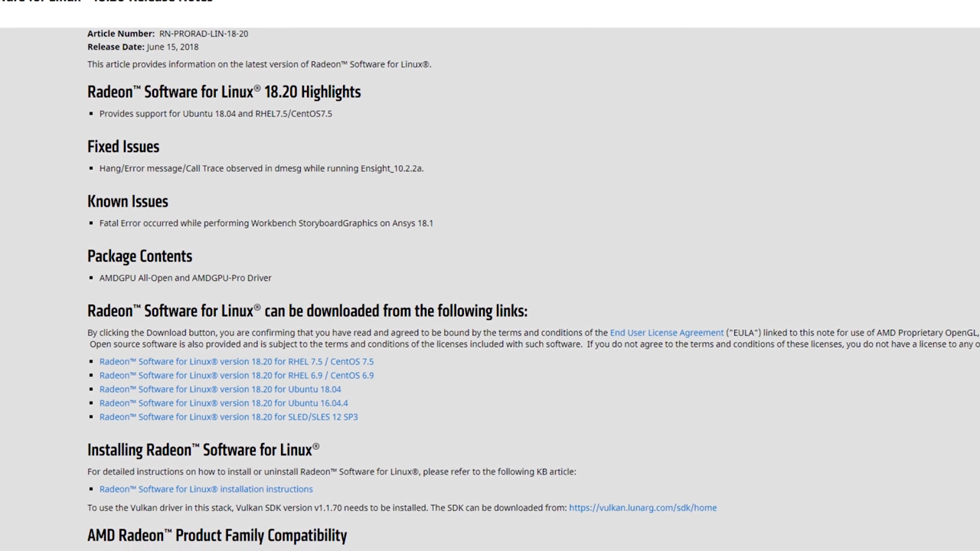
pyautogui.scroll(-3)
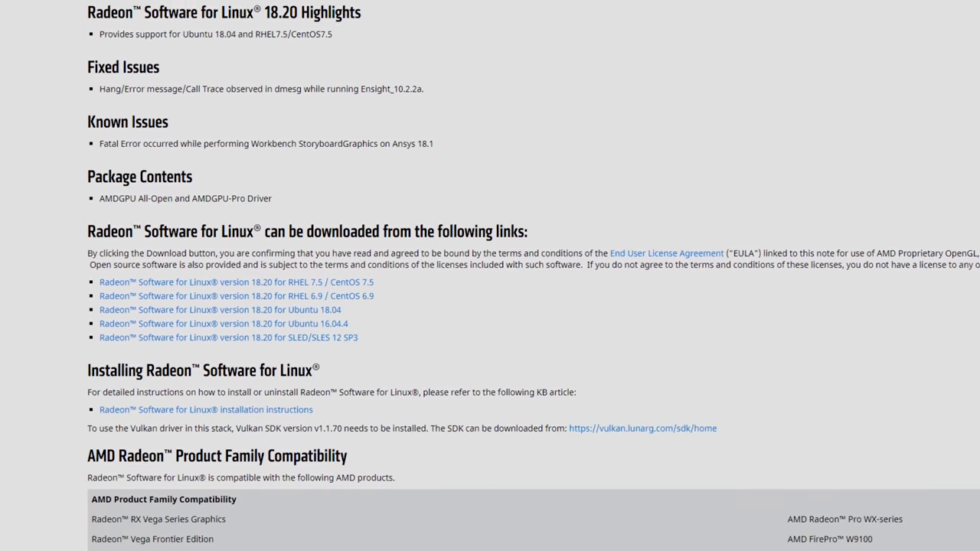
pyautogui.scroll(-3)
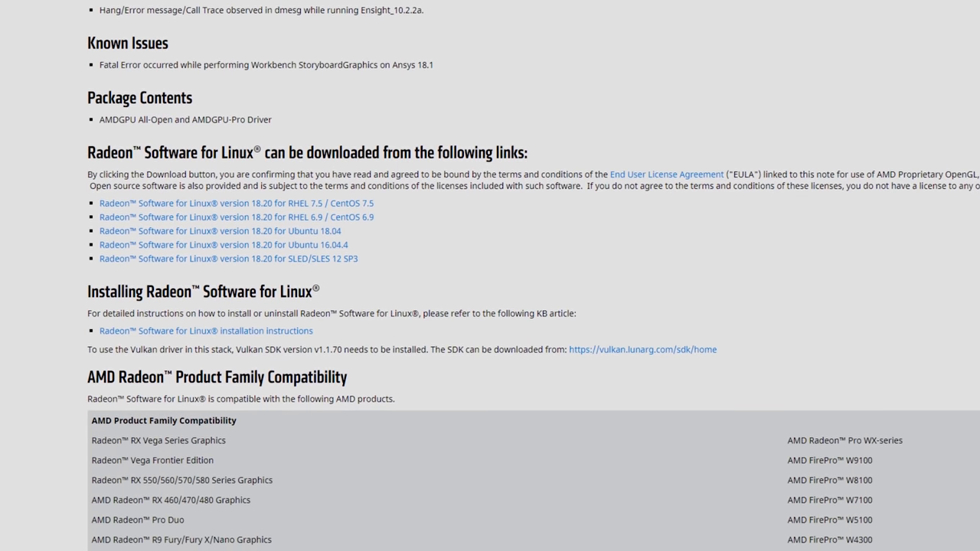
pyautogui.scroll(-3)
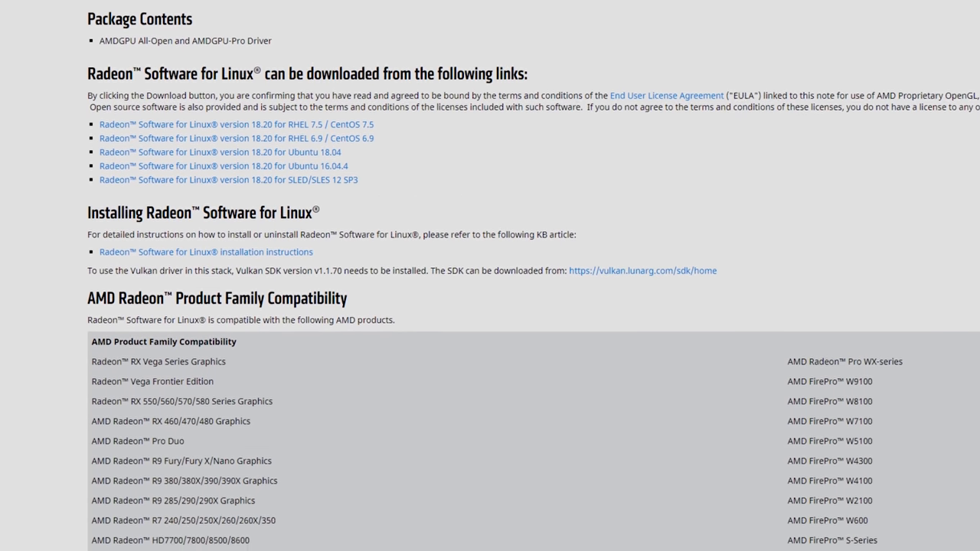
pyautogui.scroll(-3)
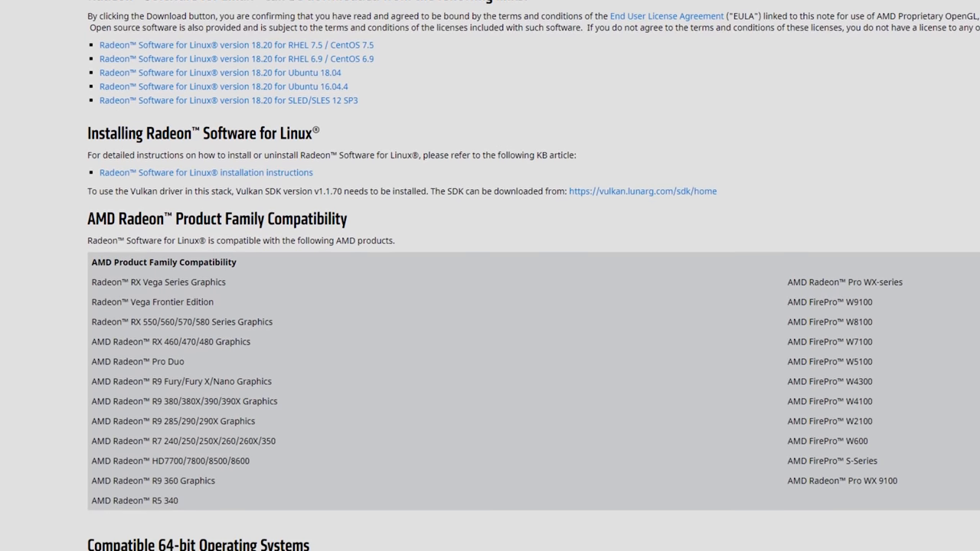
pyautogui.scroll(-3)
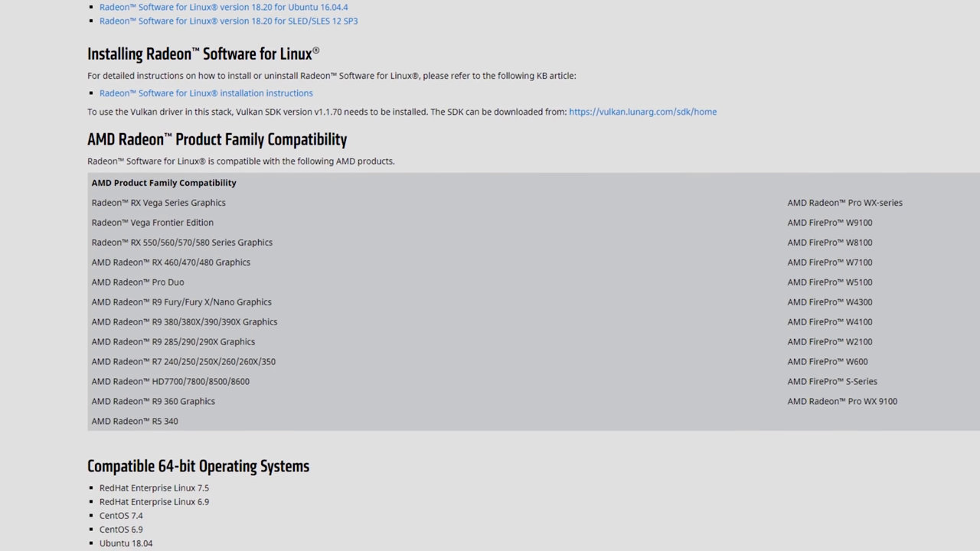
pyautogui.scroll(-3)
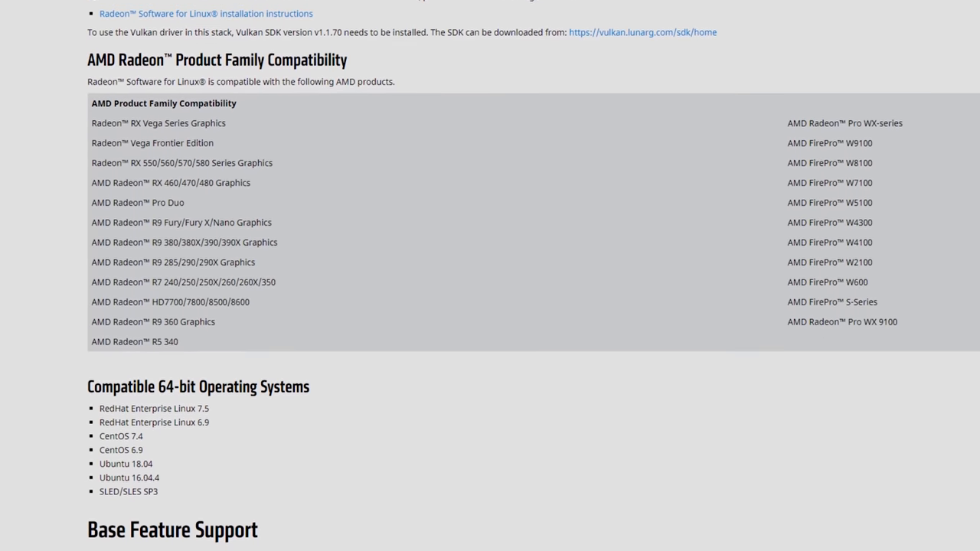
pyautogui.scroll(-3)
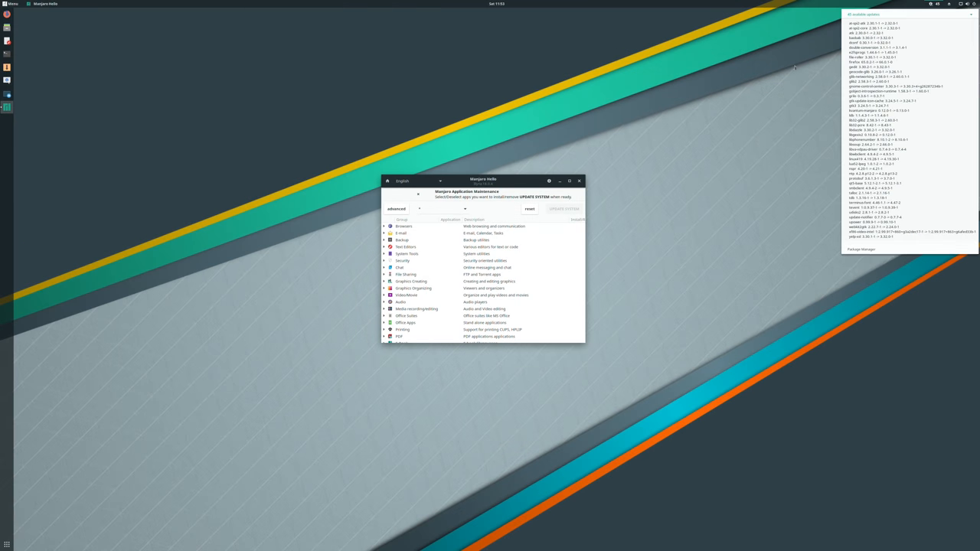
pyautogui.moveTo(870, 266)
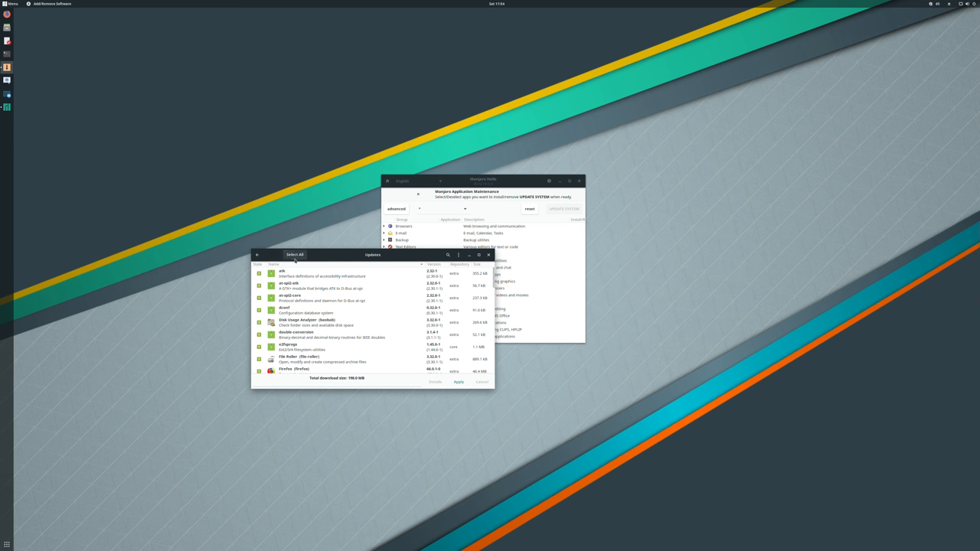
# Select All package updates in Add/Remove Software, totalling 198 MB to download
pyautogui.click(296, 254)
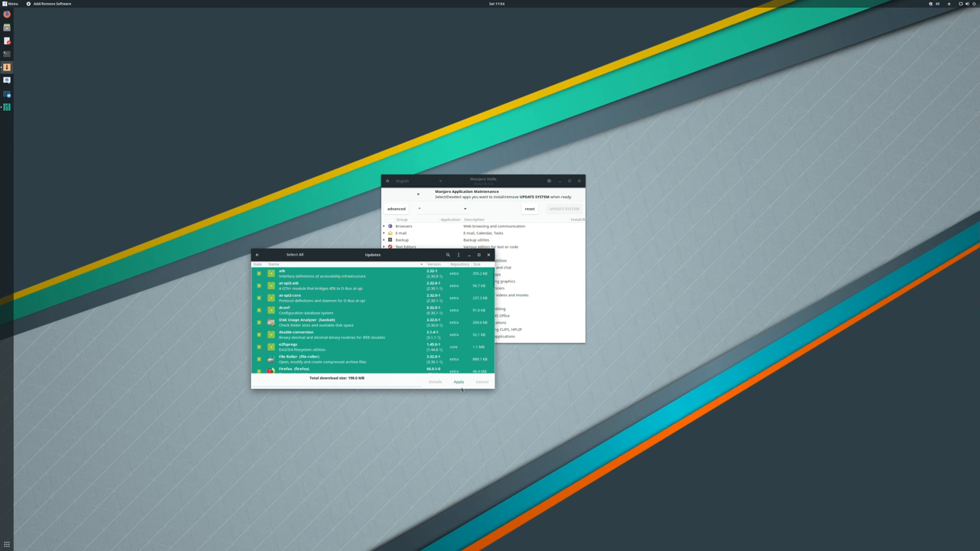